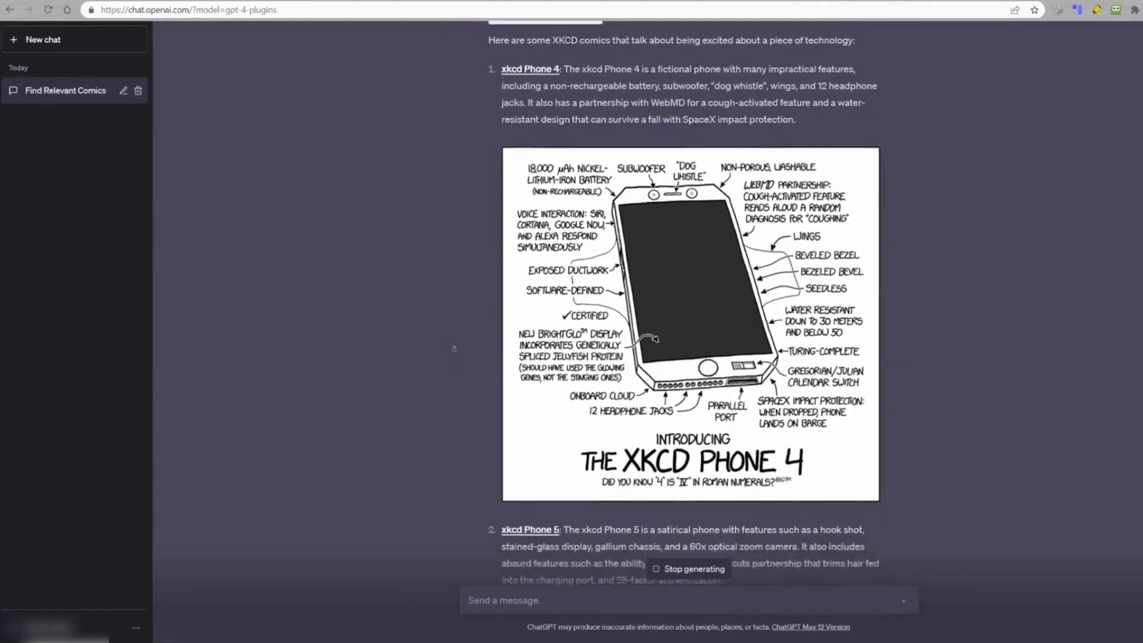
Scroll through plugin-powered answers and enter the 'Create me a 2010s pop playlist' prompt.
scroll("down", 3)
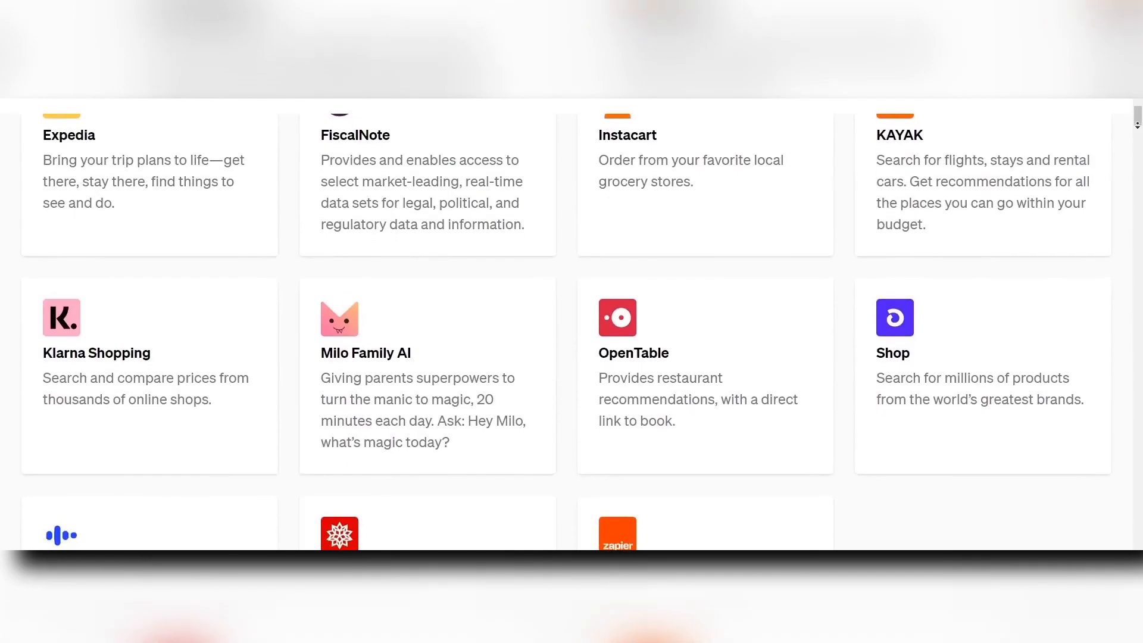
type("Create me a 2010s pop playlist for a sc")
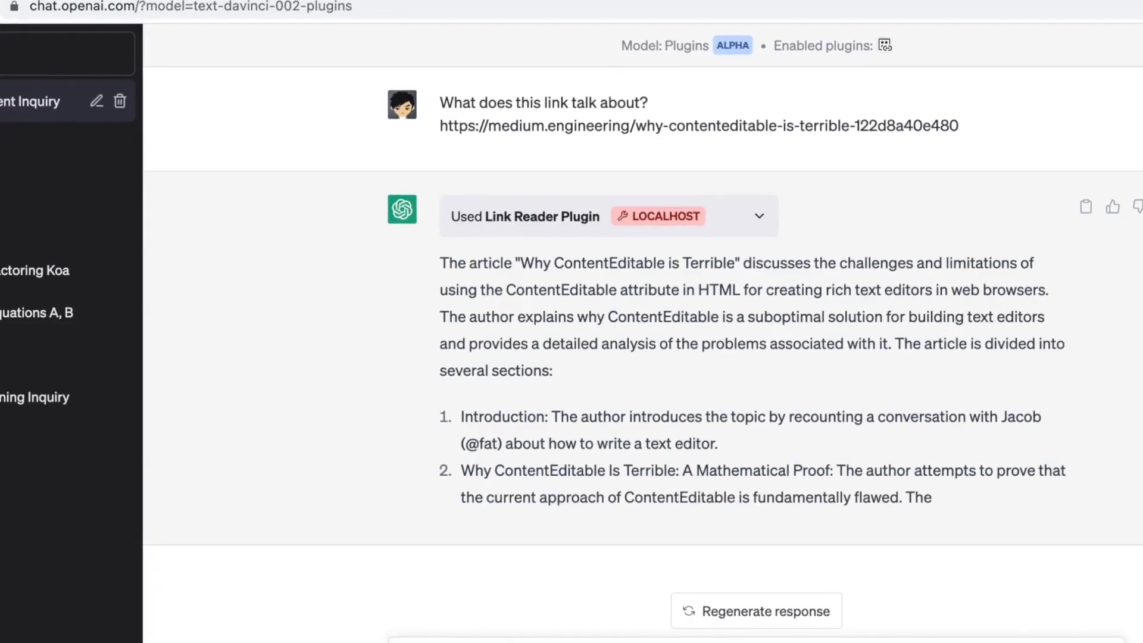
scroll("down", 3)
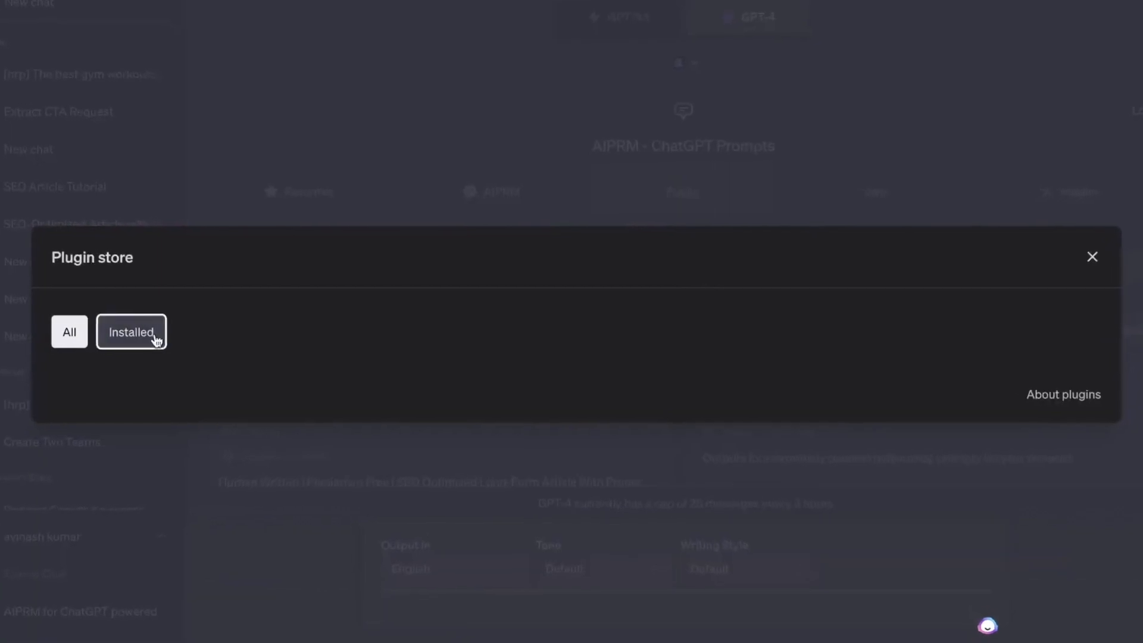
List only installed plugins: OpenTable, Wolfram, Zapier, Instacart and KAYAK.
left_click(1092, 257)
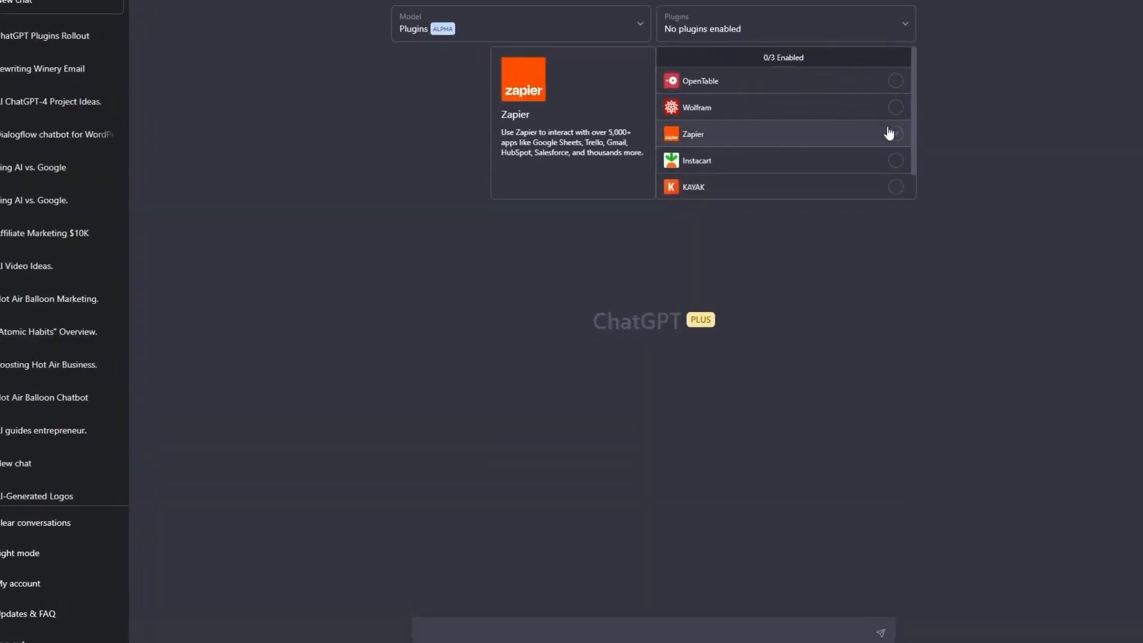
Enable Zapier for the chat and open the drafted positive email reply.
left_click(892, 133)
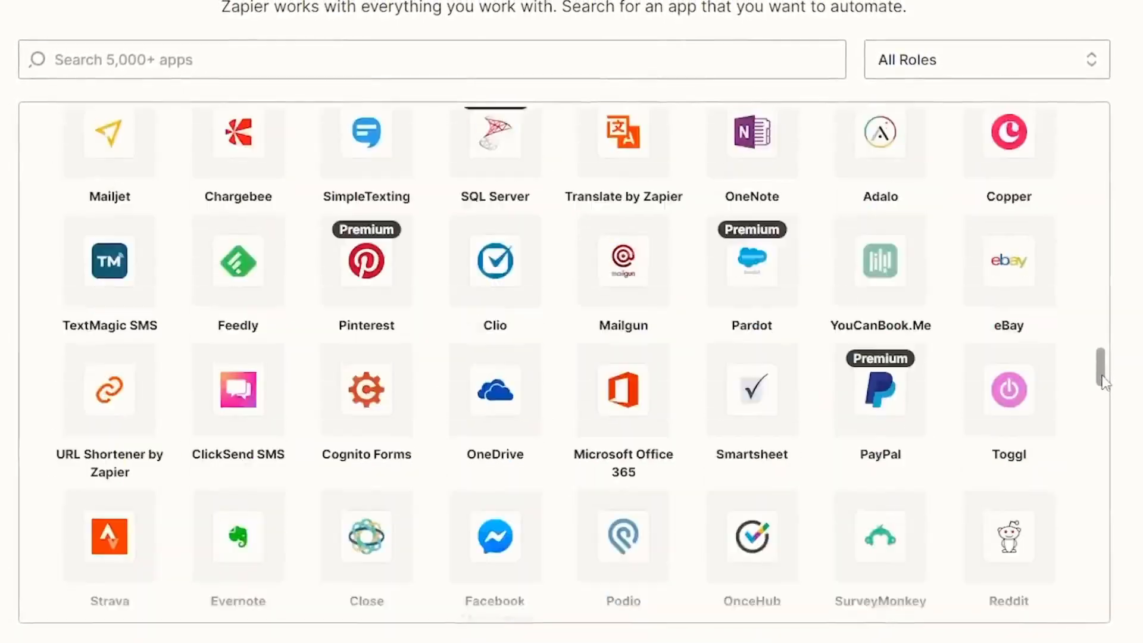
scroll("down", 3)
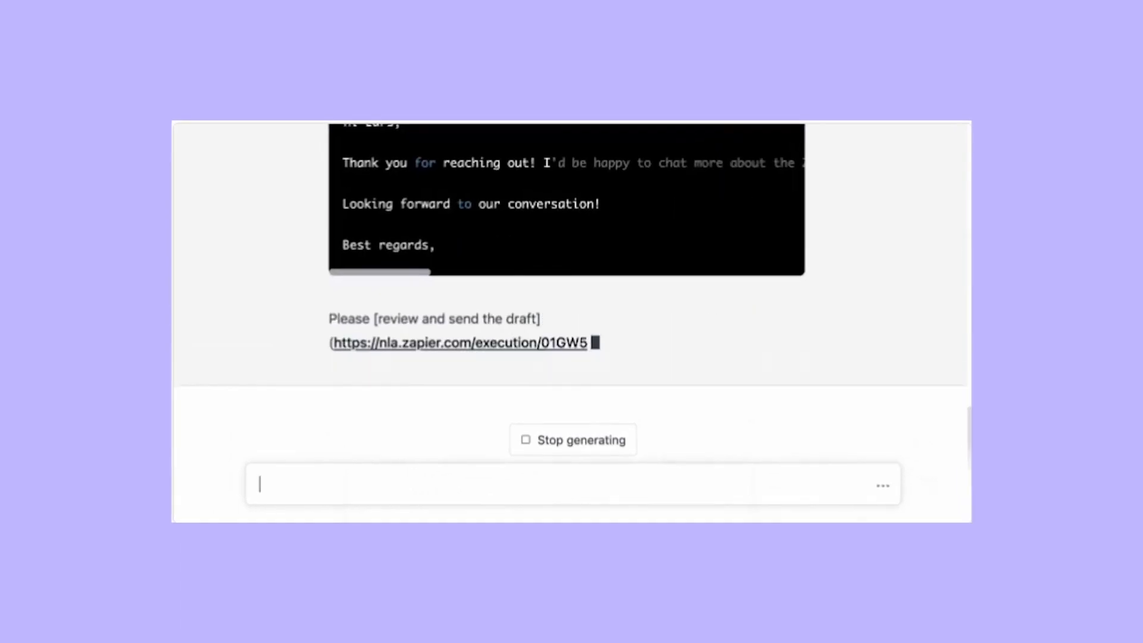
left_click(457, 343)
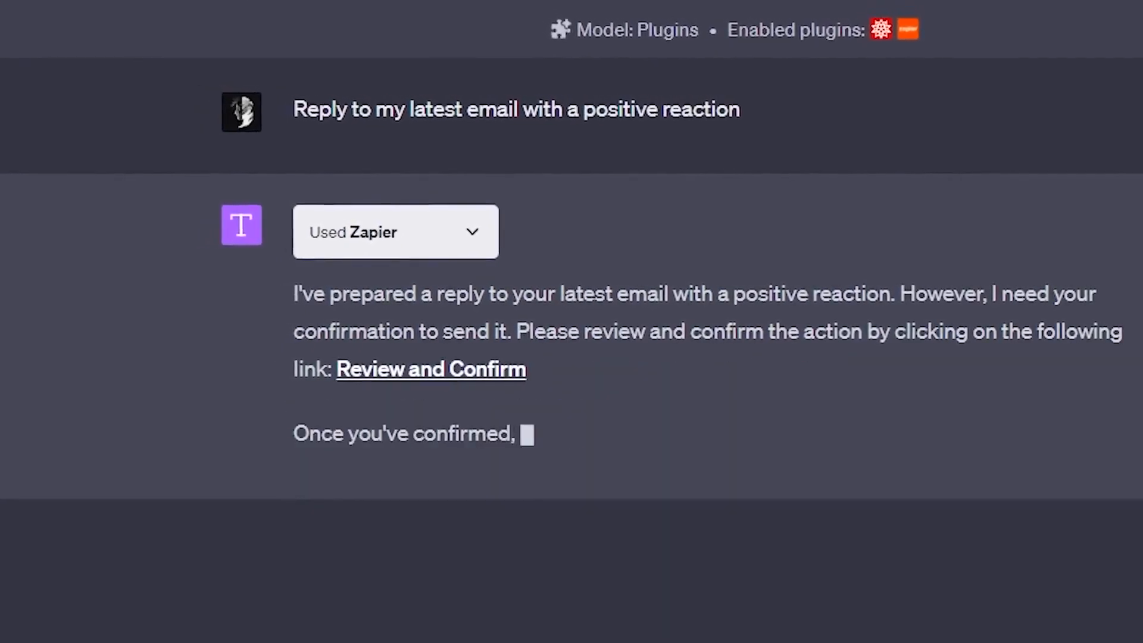
Review the email reply and open the Slack lead summary's confirmation preview.
left_click(429, 369)
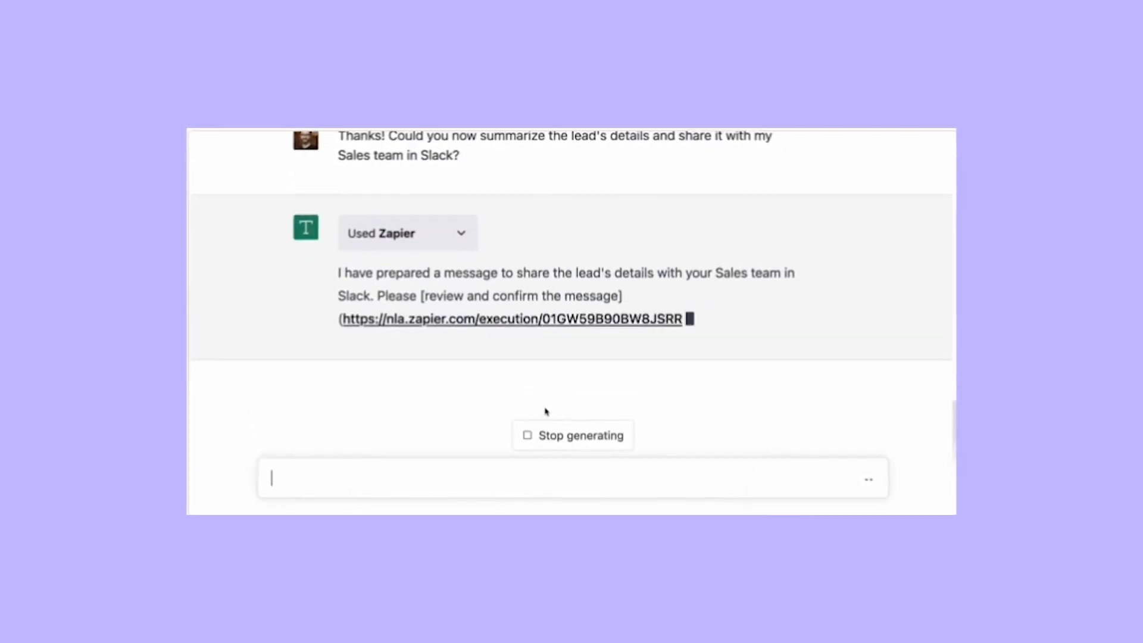
left_click(510, 319)
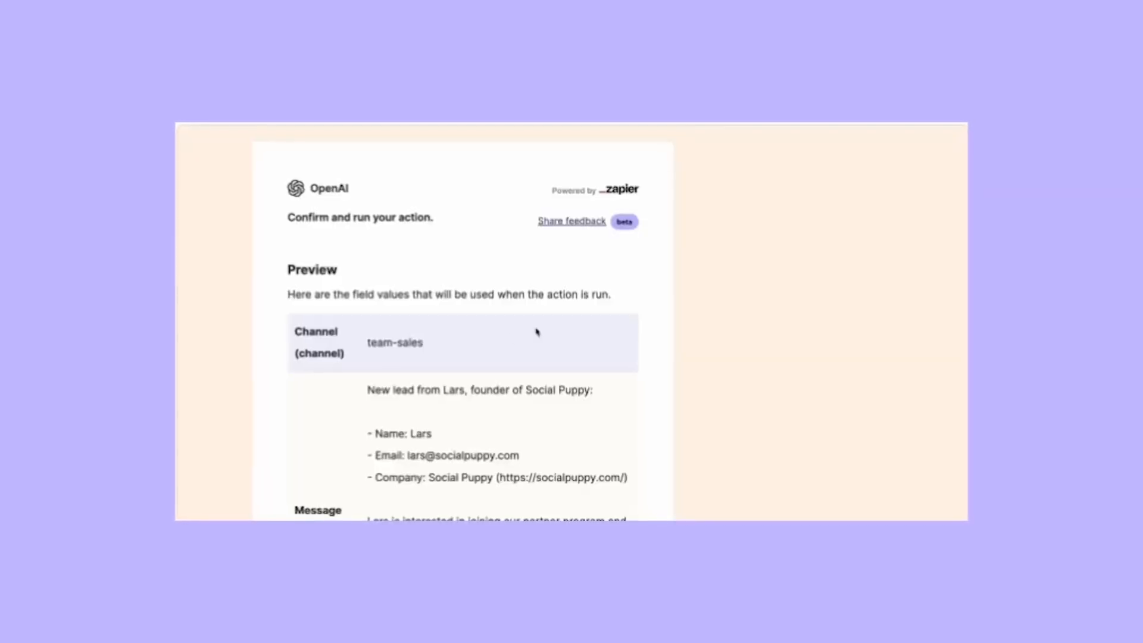
scroll("down", 3)
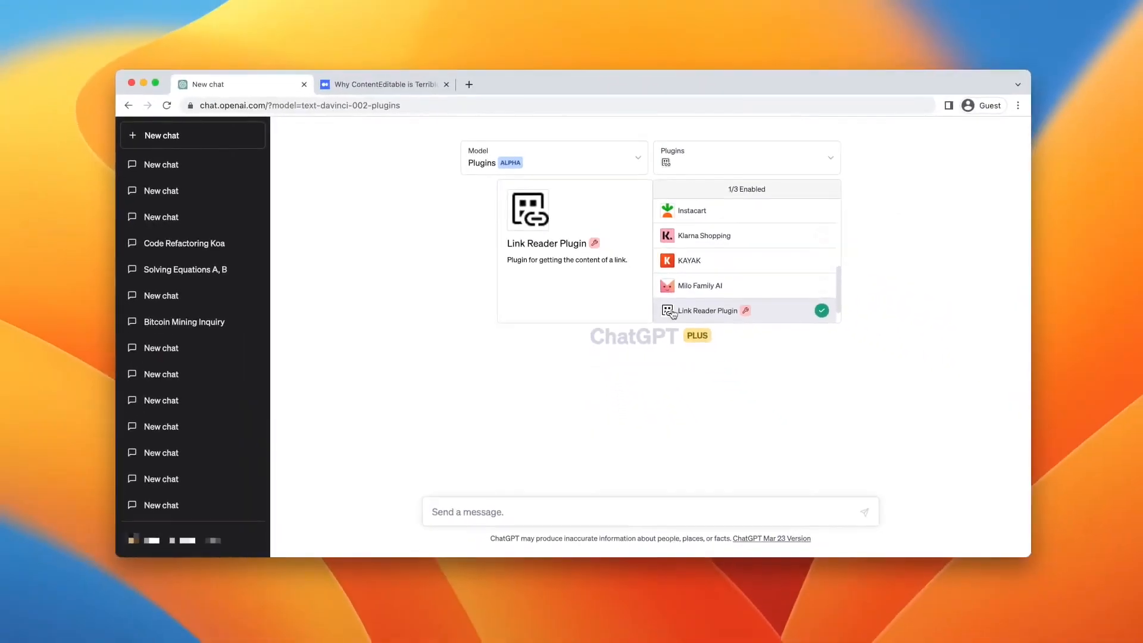
Have Link Reader summarize the ContentEditable article and an affiliate marketing page.
left_click(513, 512)
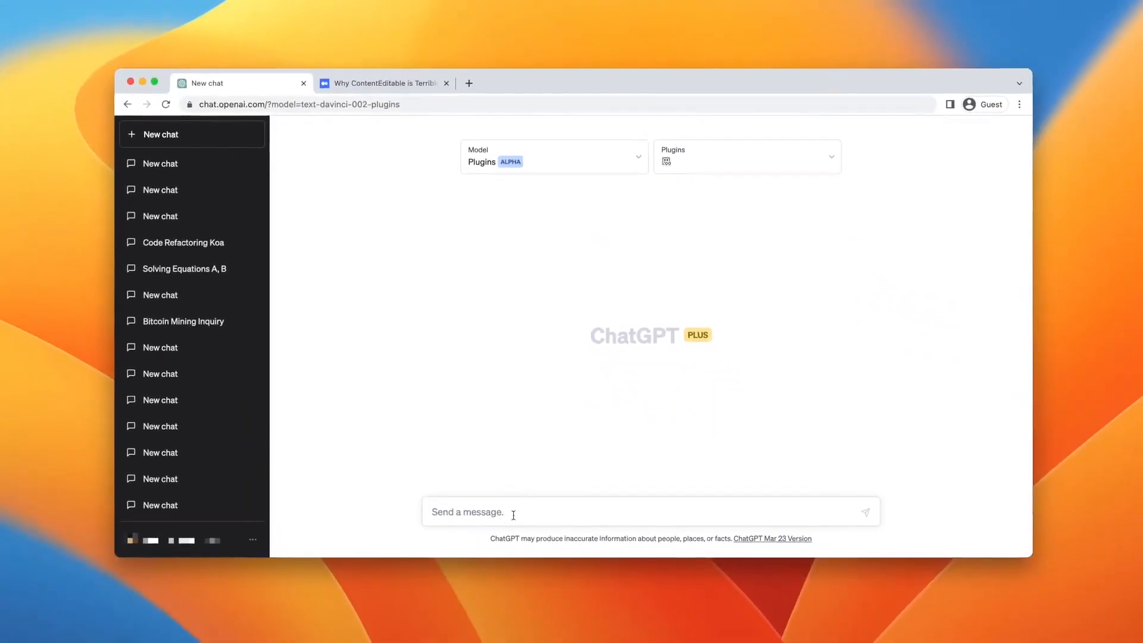
left_click(56, 514)
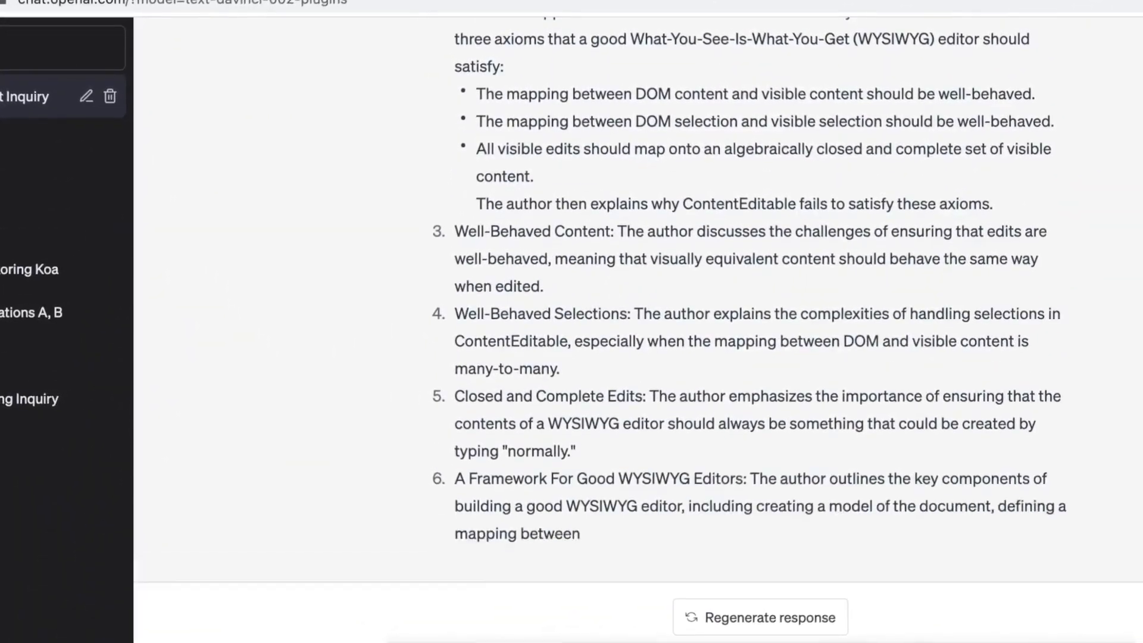
scroll("down", 3)
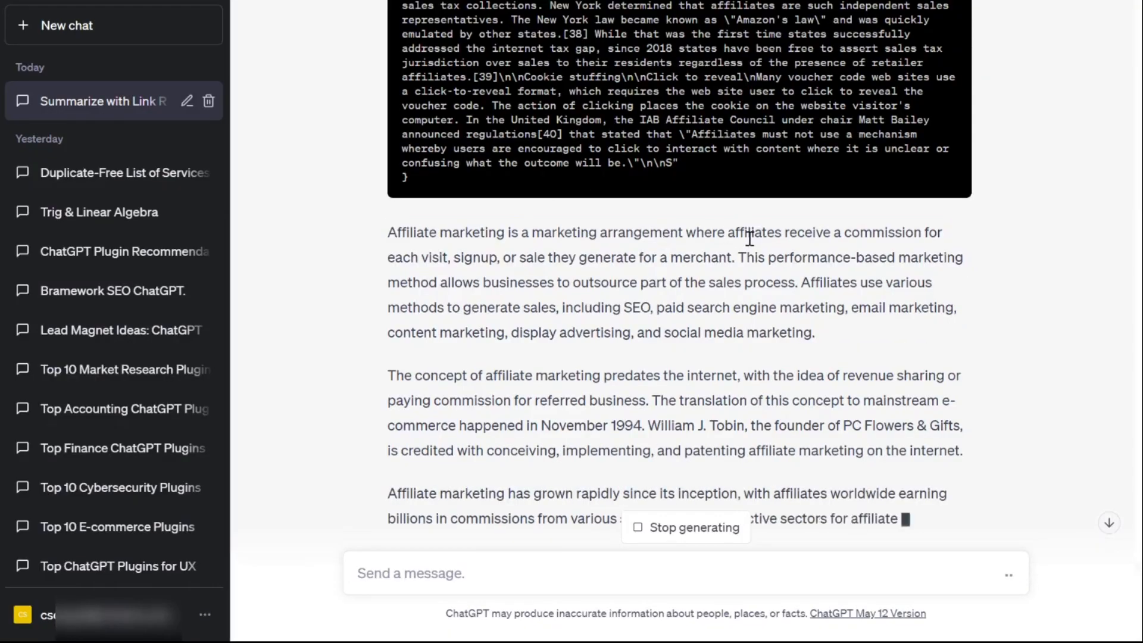
left_click(69, 64)
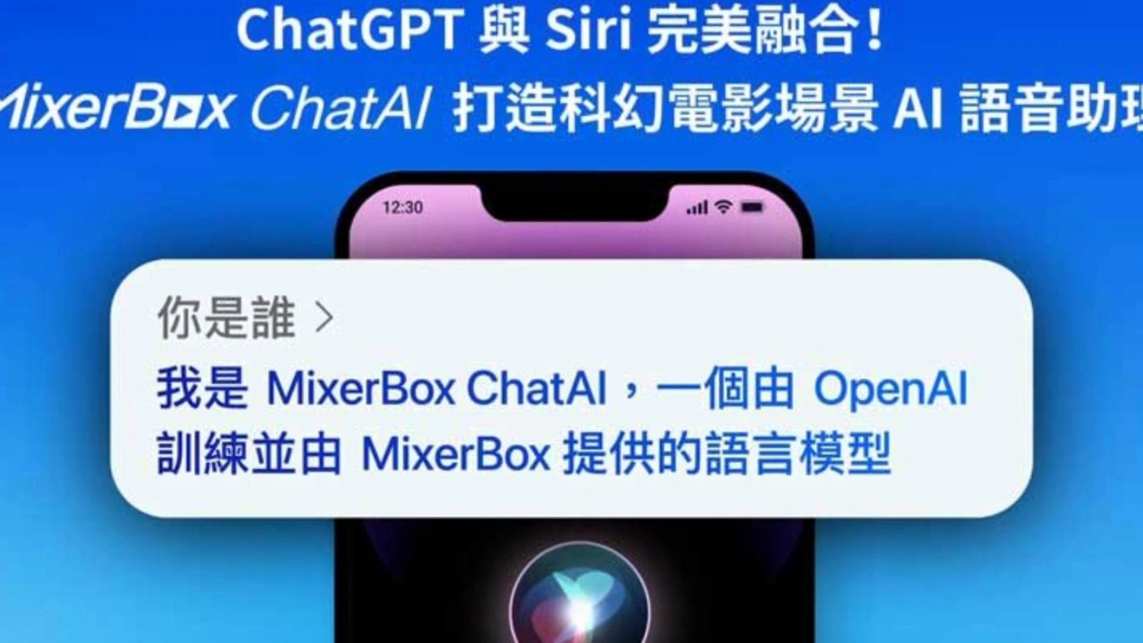
Scroll through the MixerBox ChatAI Siri promo image.
scroll("down", 3)
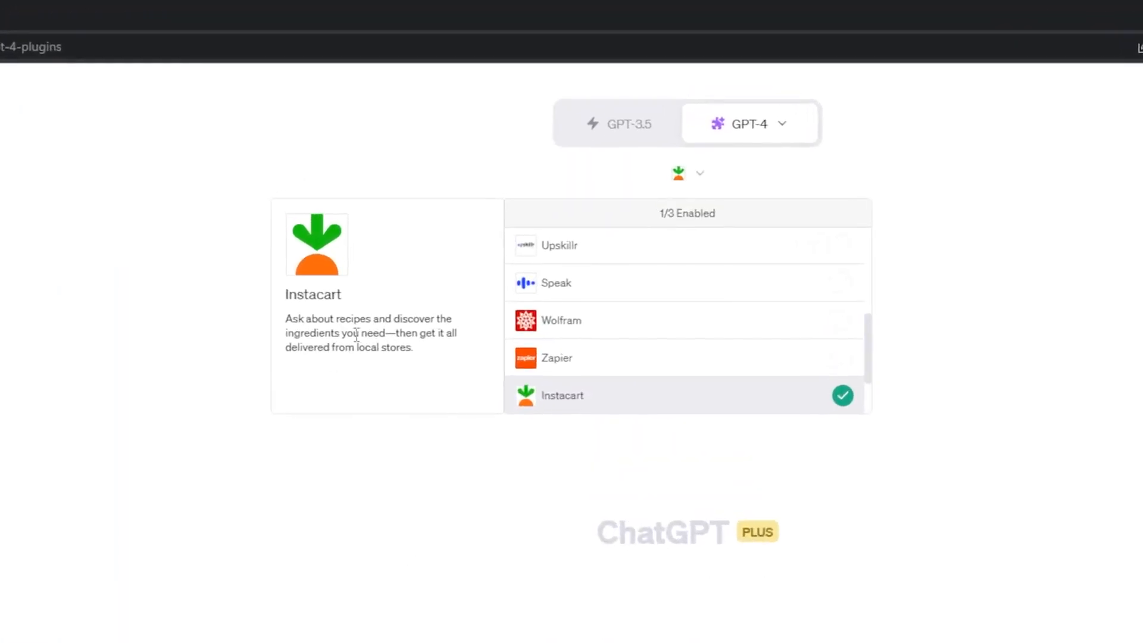
mouse_move(405, 374)
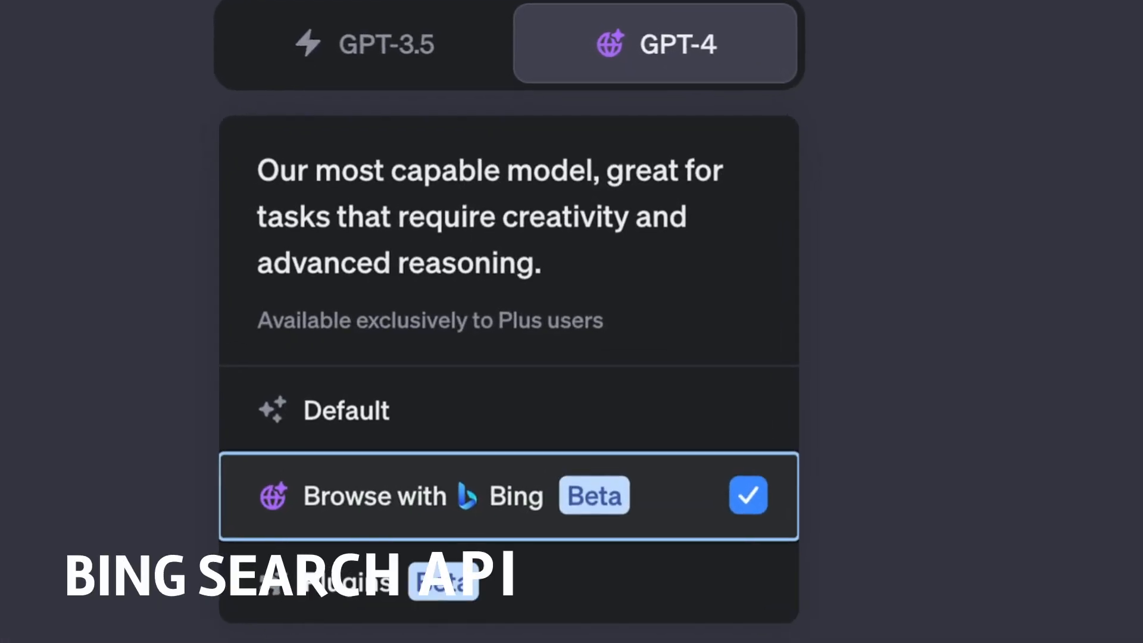
Select 'Browse with Bing' (Beta) from the GPT-4 model menu.
left_click(508, 496)
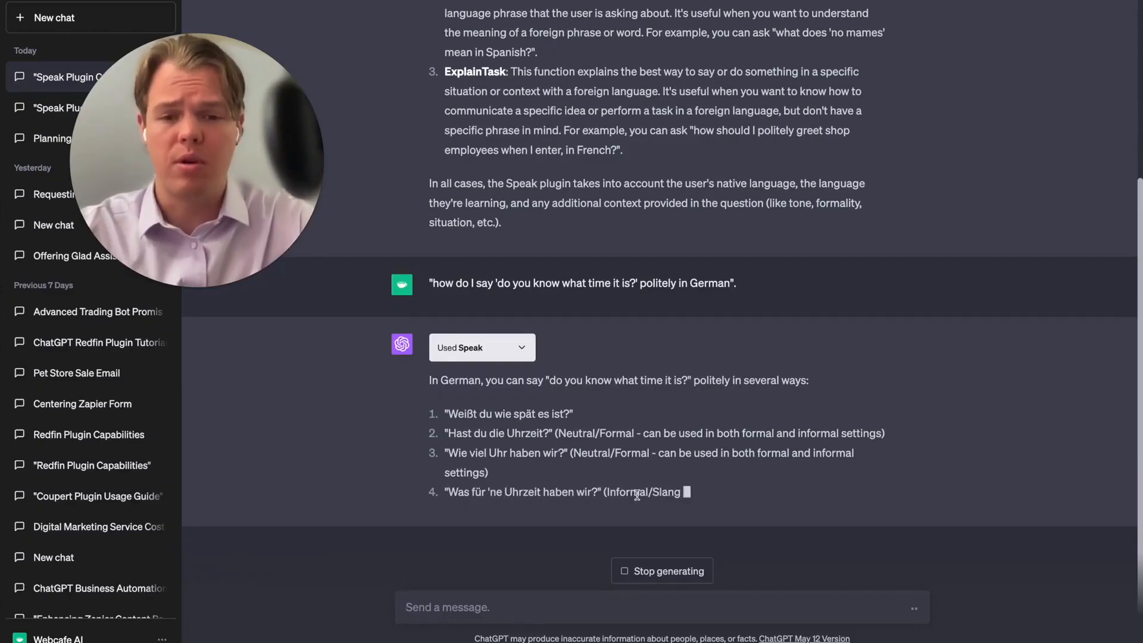
View Speak's polite German phrasings for 'do you know what time it is?'.
left_click(113, 108)
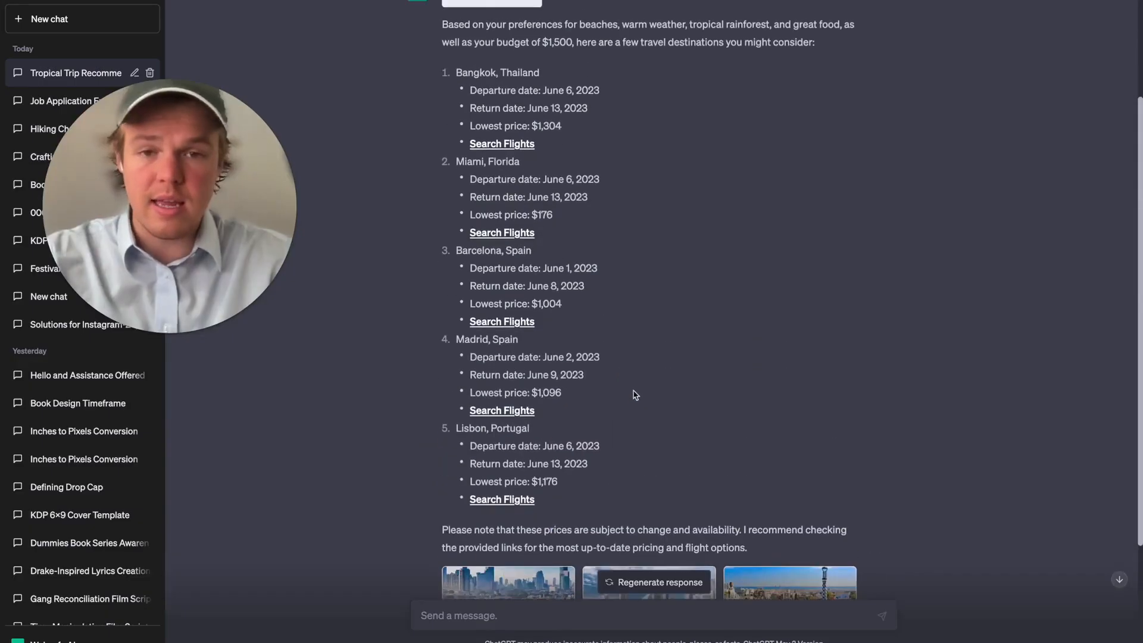
Scroll Kayak's five beach-and-food destinations with dates and fares under $1,500.
scroll("down", 3)
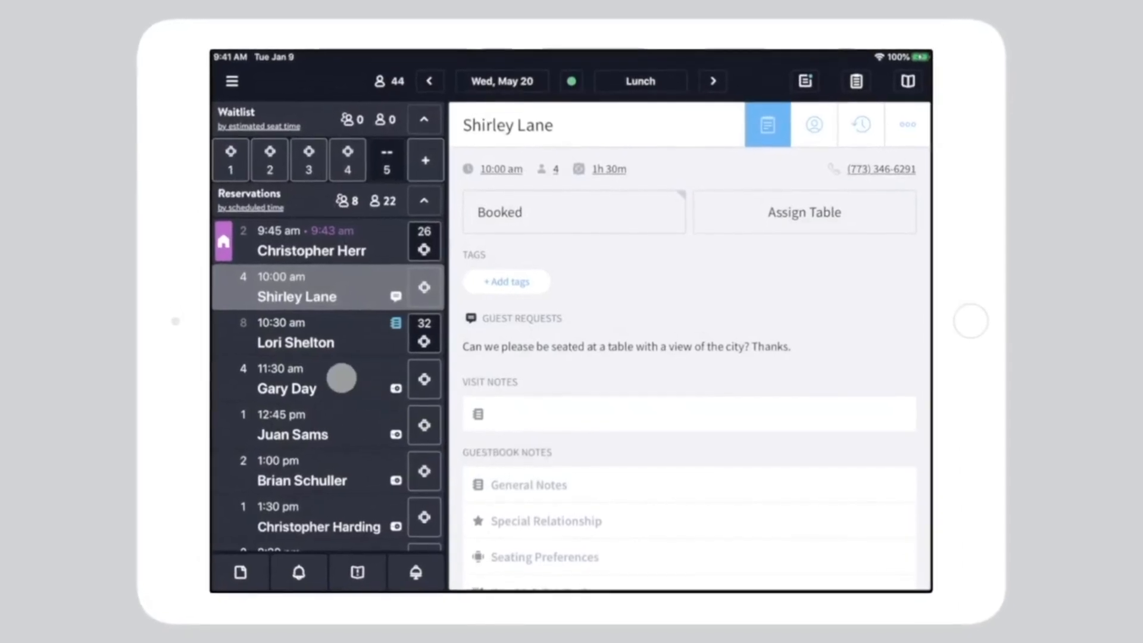
Open the 10:00 am party-of-four reservation showing its city-view seating request.
left_click(306, 379)
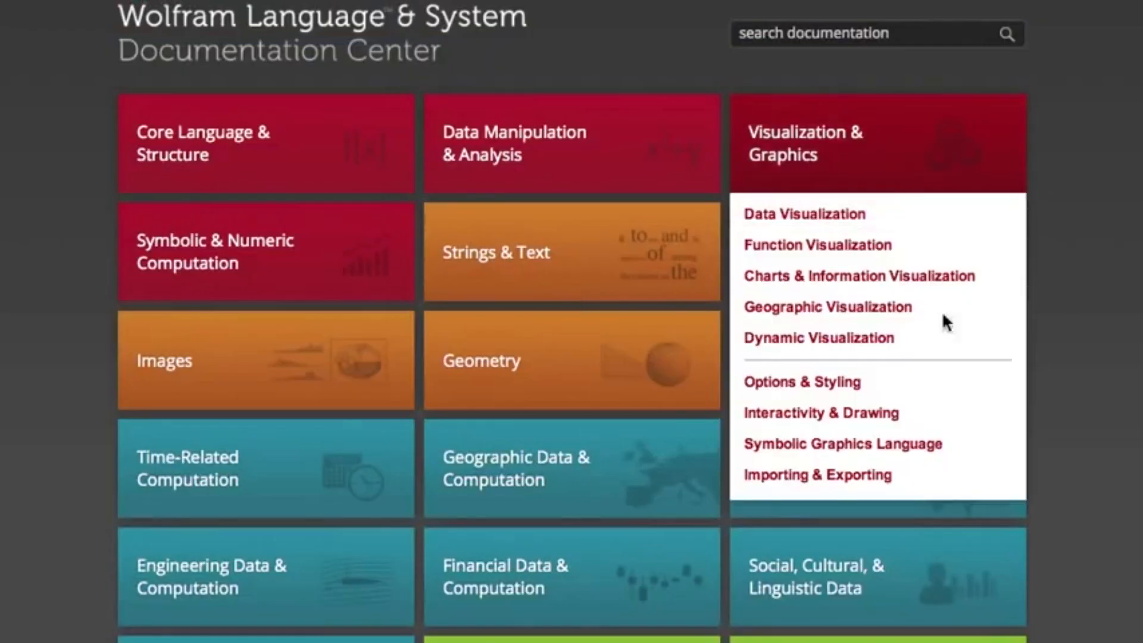
mouse_move(481, 360)
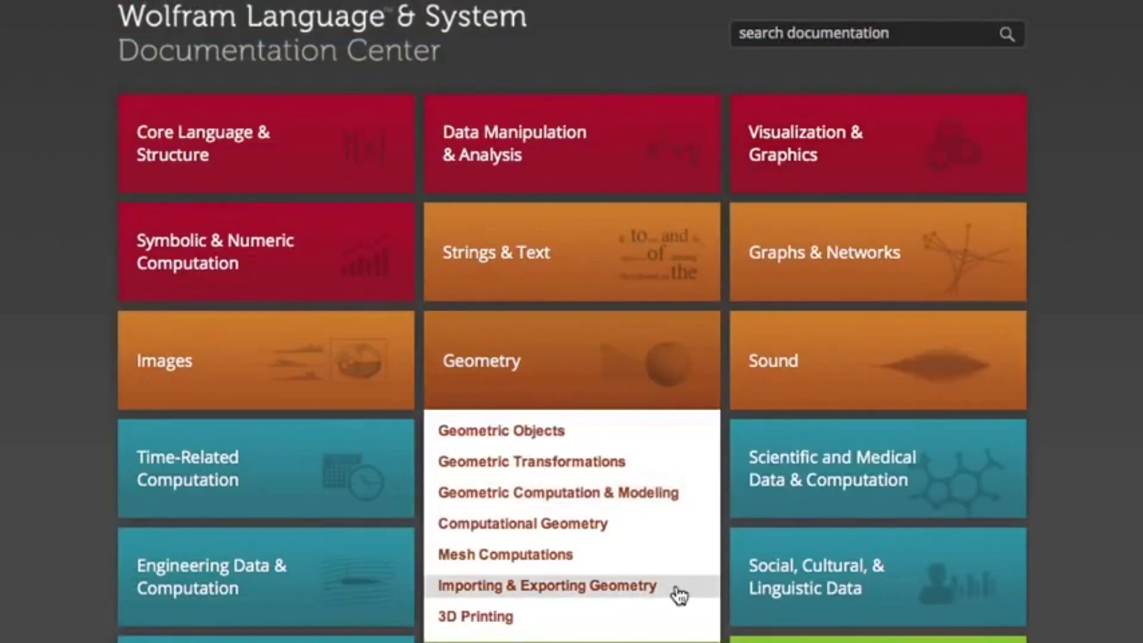